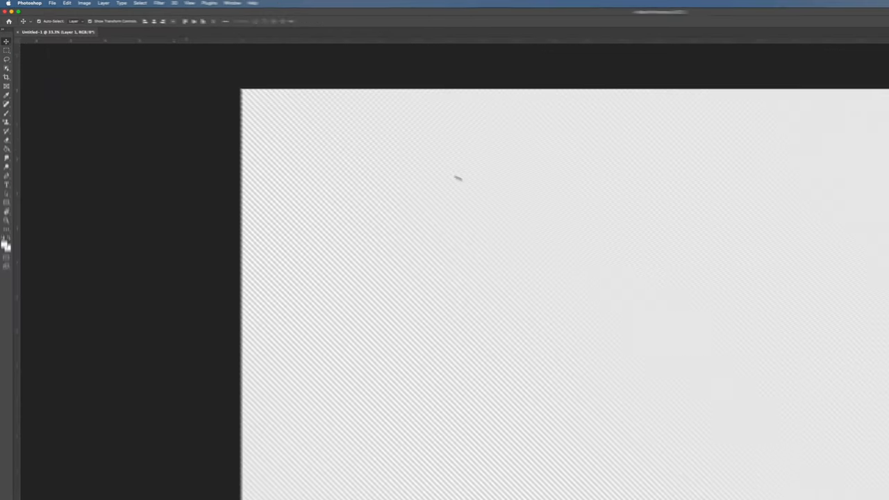
Step: Place the mountain lake photo onto the canvas via Place Embedded and commit it
{"action": "left_click", "coordinate": [52, 2]}
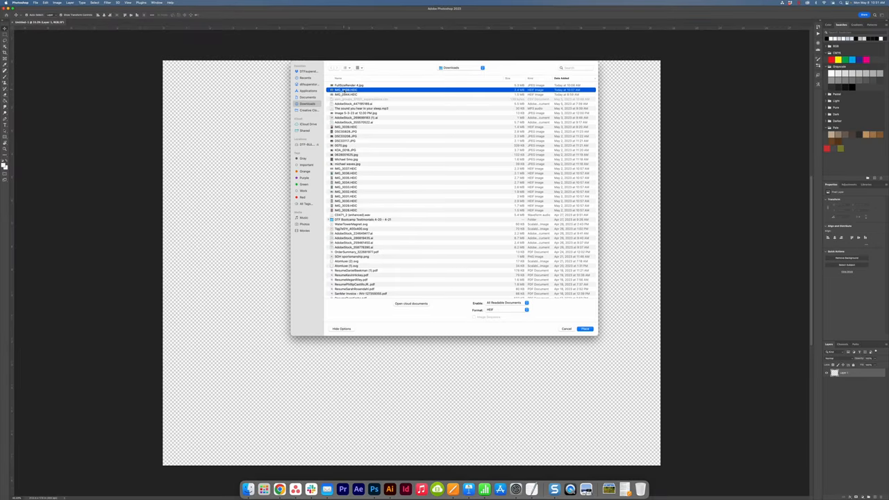
{"action": "left_click", "coordinate": [585, 328]}
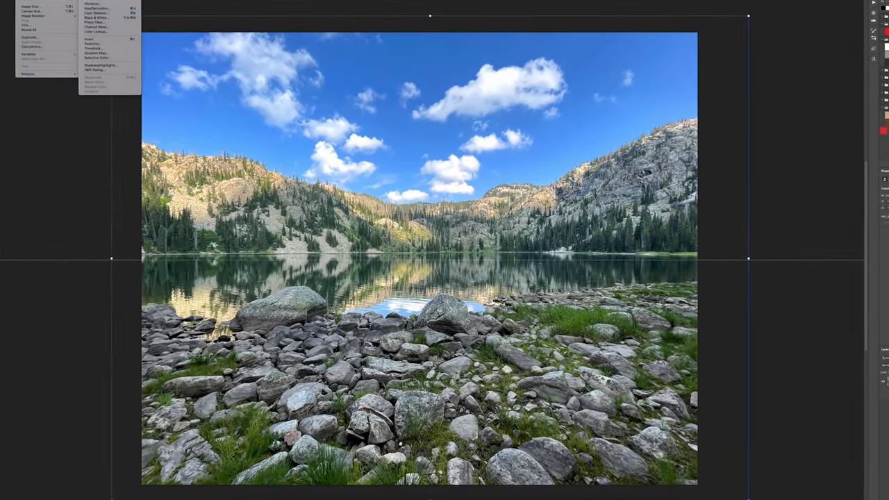
{"action": "left_click", "coordinate": [96, 9]}
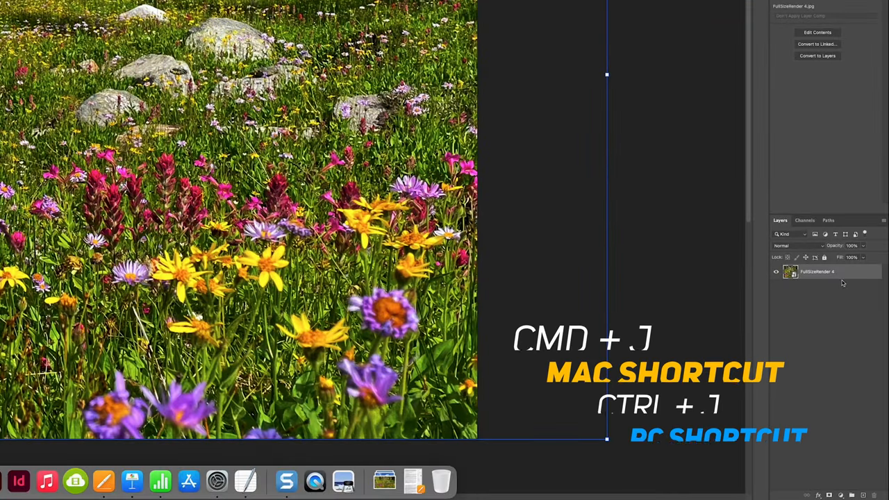
Step: Duplicate the wildflower meadow layer with Cmd+J
{"action": "key", "text": "cmd+j"}
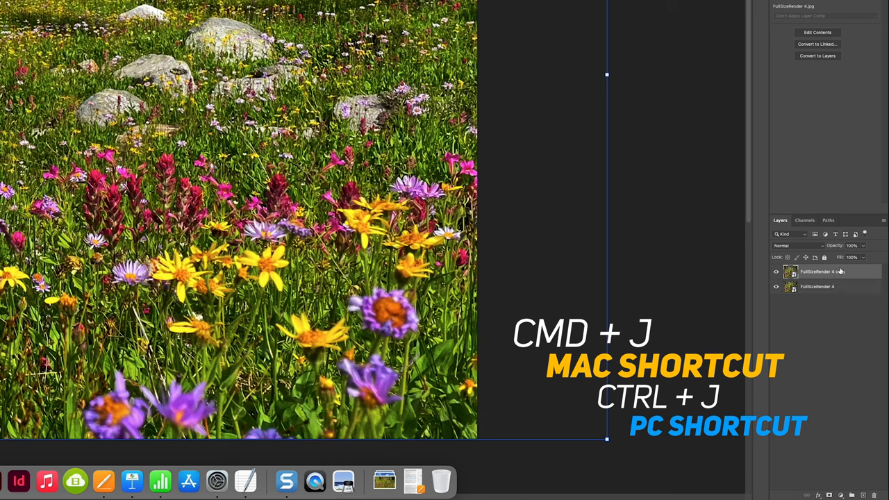
{"action": "key", "text": "cmd+j"}
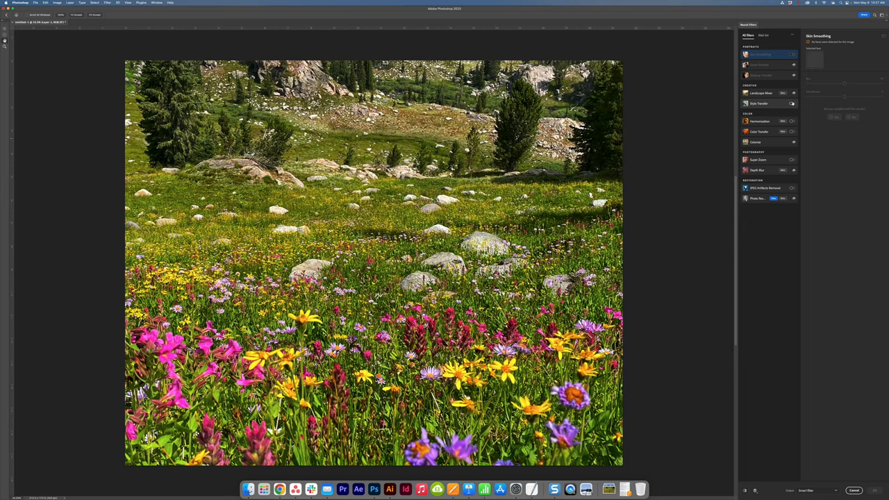
Step: Enable the Style Transfer neural filter on the meadow photo
{"action": "left_click", "coordinate": [759, 103]}
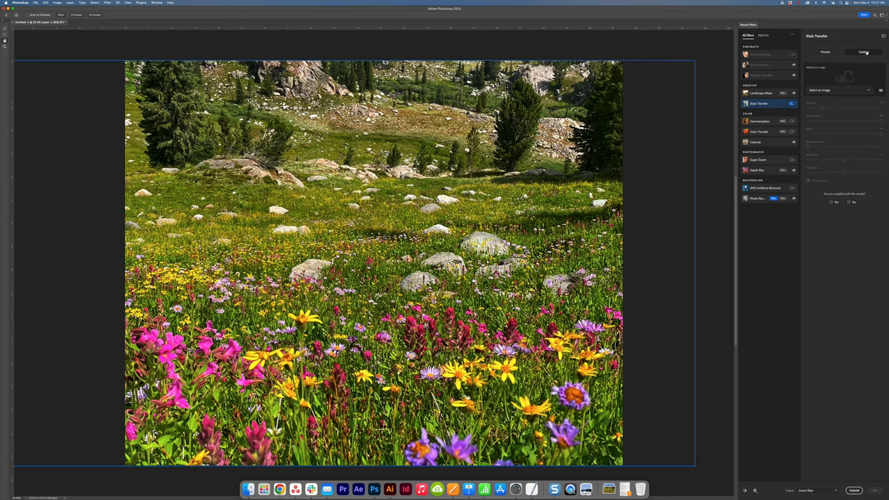
{"action": "left_click", "coordinate": [863, 51]}
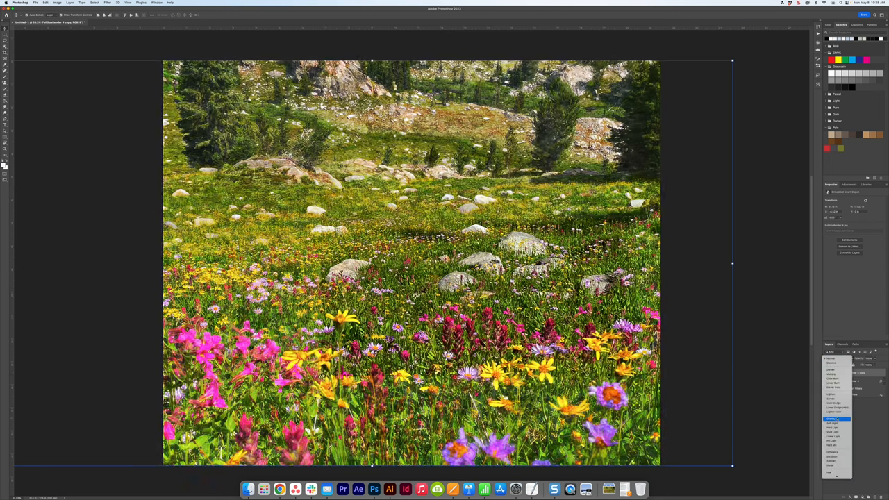
Step: Select Style Transfer again to show its Artist Styles gallery
{"action": "left_click", "coordinate": [836, 420]}
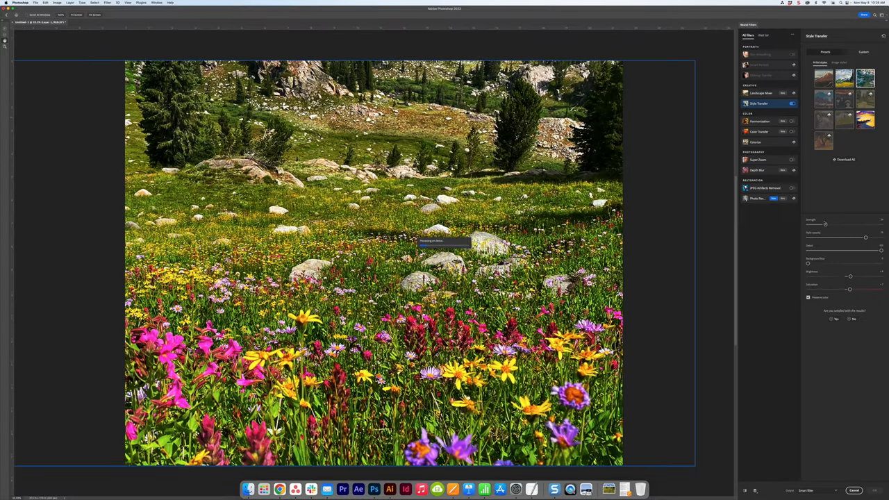
Step: Apply the painterly style, export the image, and set Digital Factory's Maximum White Ink to 60
{"action": "left_click", "coordinate": [36, 2]}
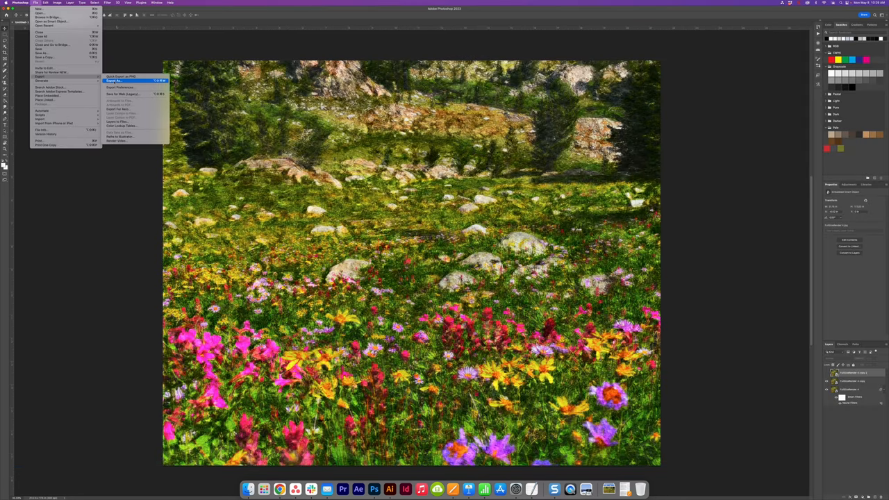
{"action": "left_click", "coordinate": [118, 81]}
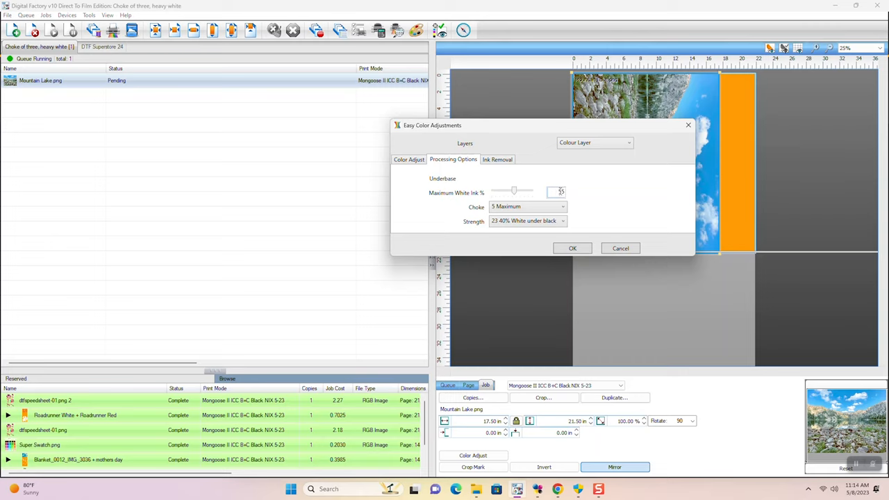
{"action": "left_click_drag", "start_coordinate": [513, 192], "coordinate": [520, 192]}
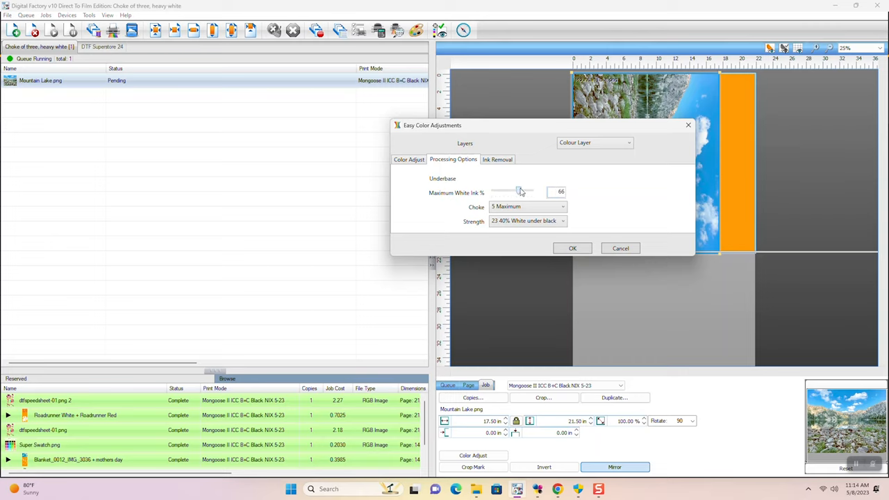